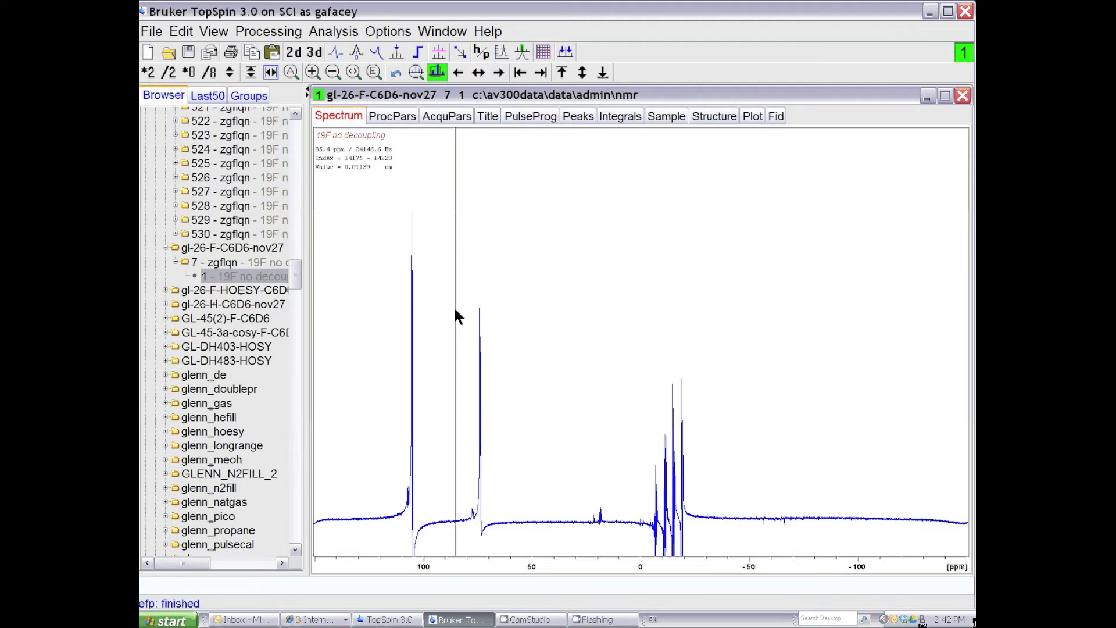
mouse_move(448, 308)
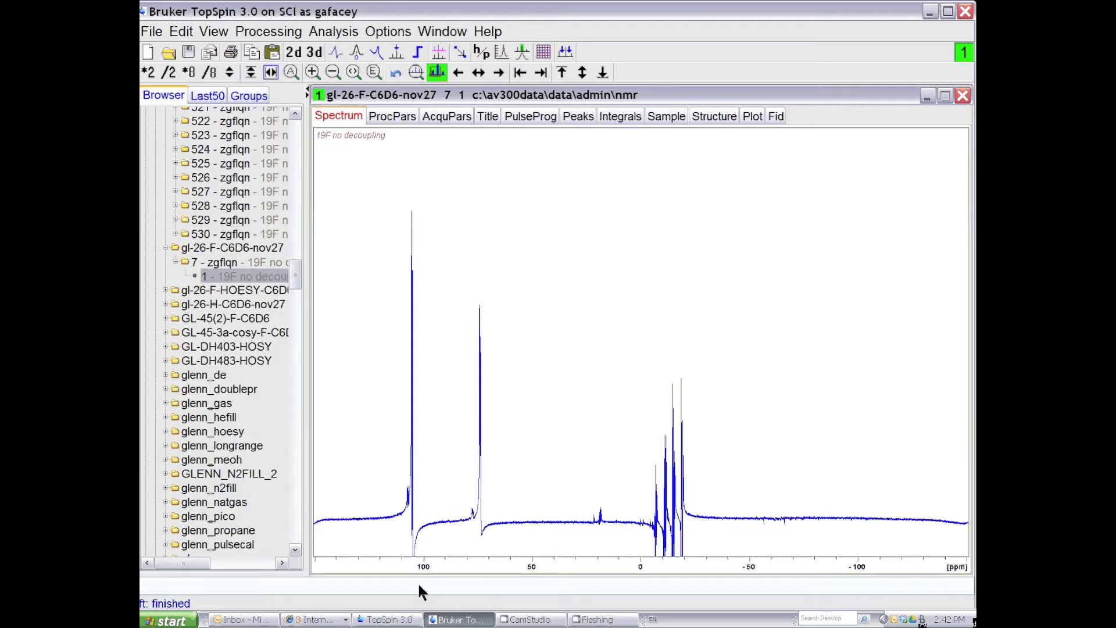
- Auto-phase the 19F spectrum with the apk command
type("apk")
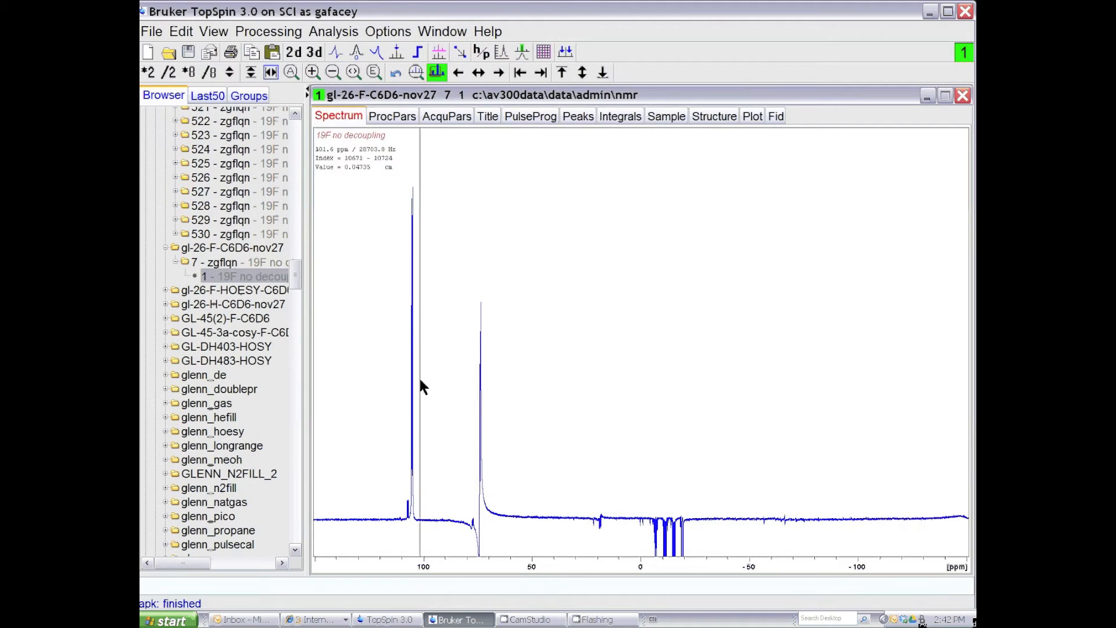
mouse_move(414, 466)
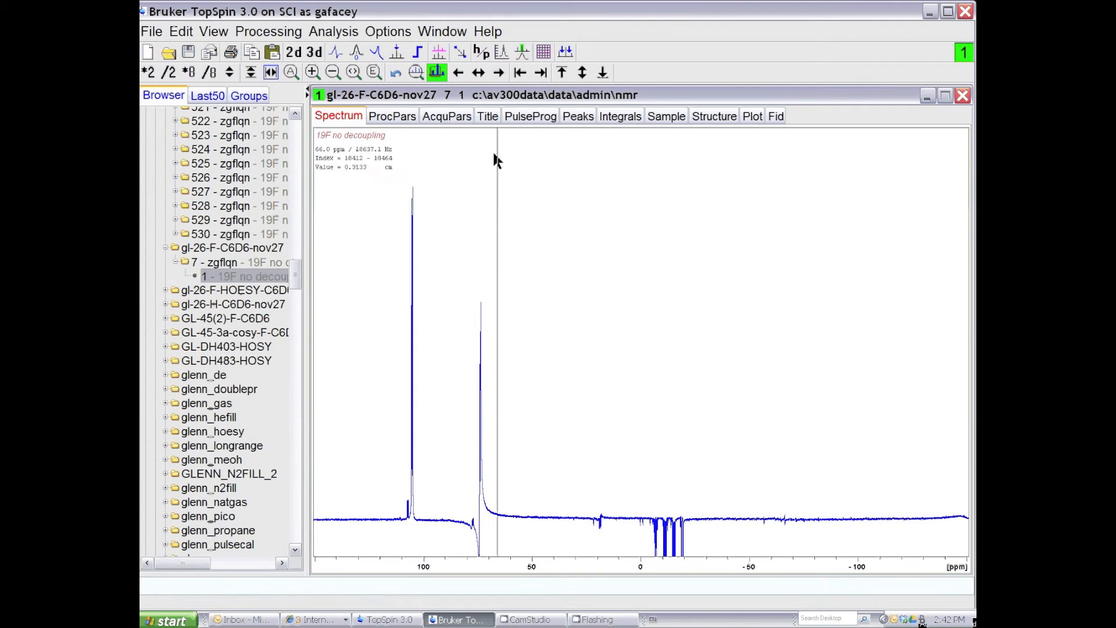
- Enter interactive phasing, center the baseline, and enlarge the vertical scale
left_click(335, 51)
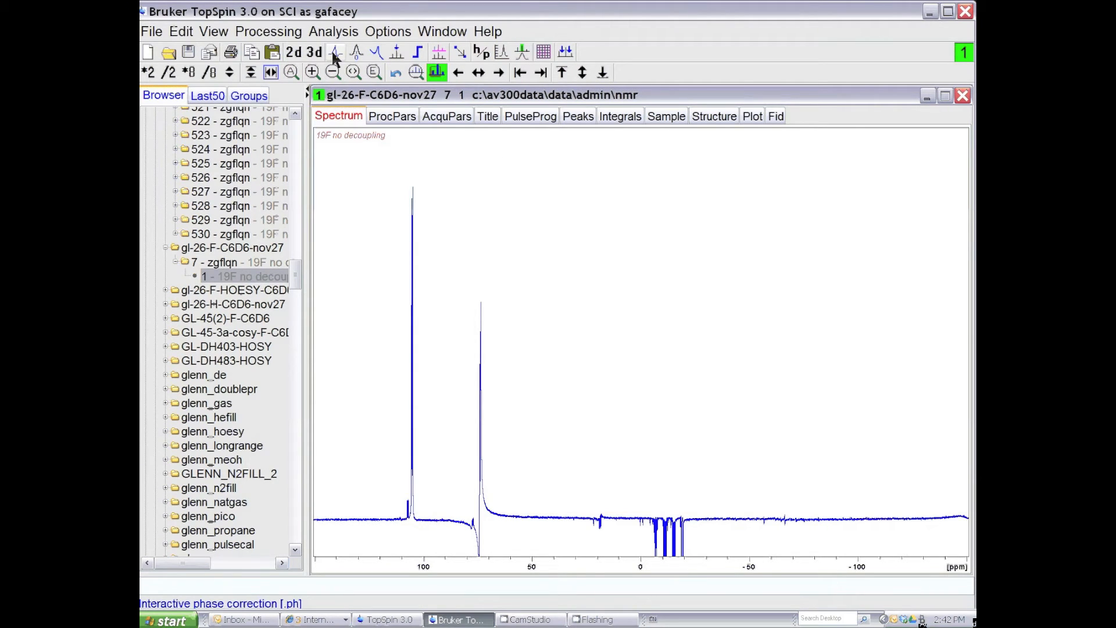
mouse_move(335, 51)
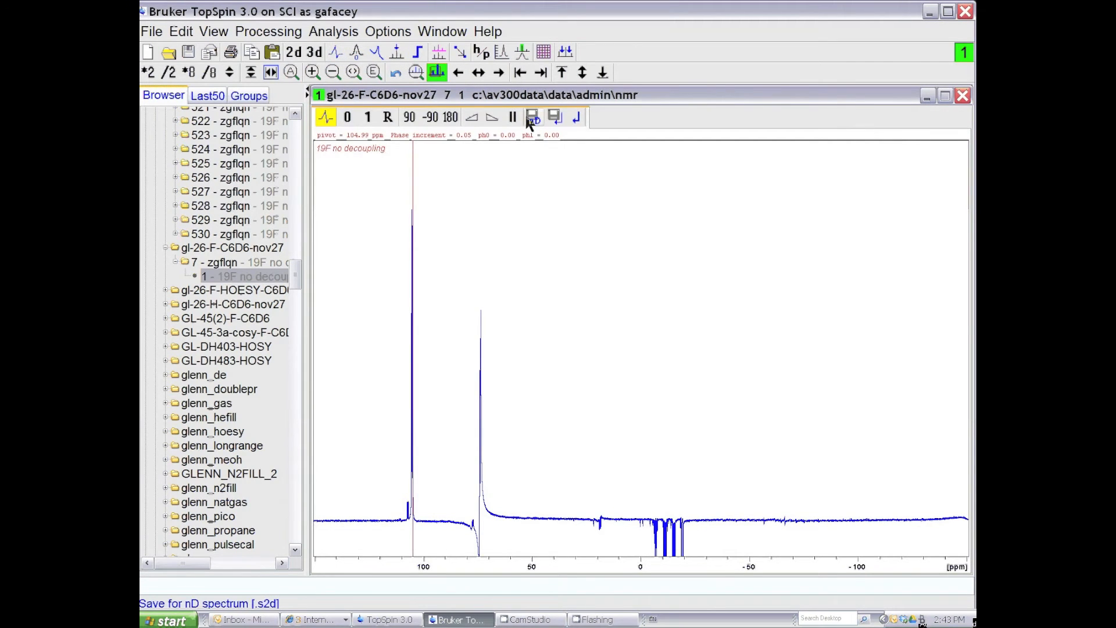
mouse_move(562, 72)
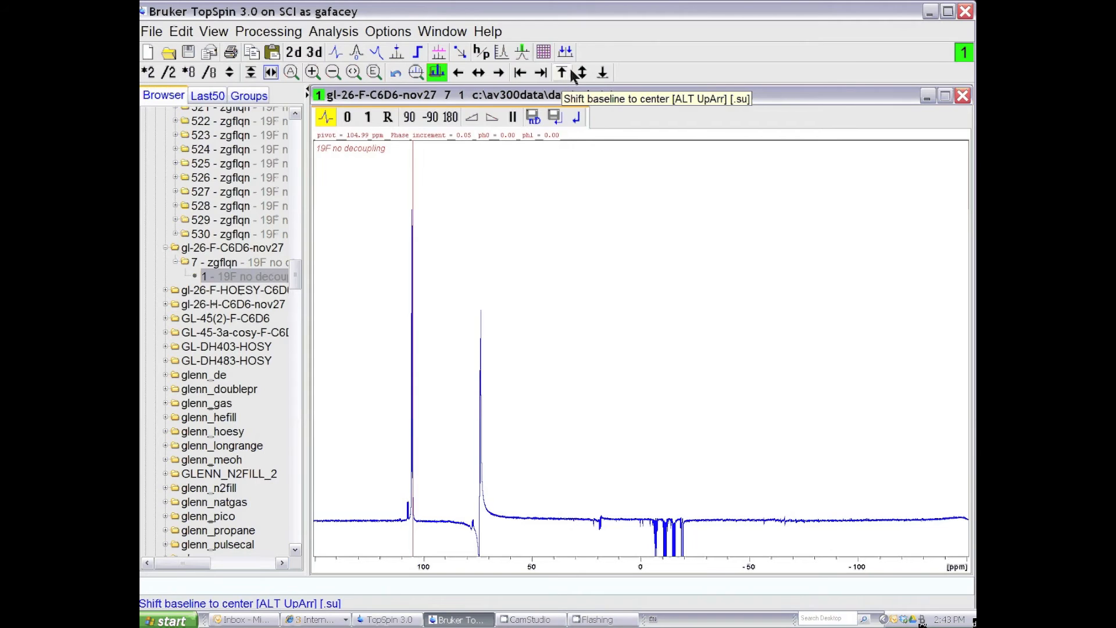
left_click(560, 72)
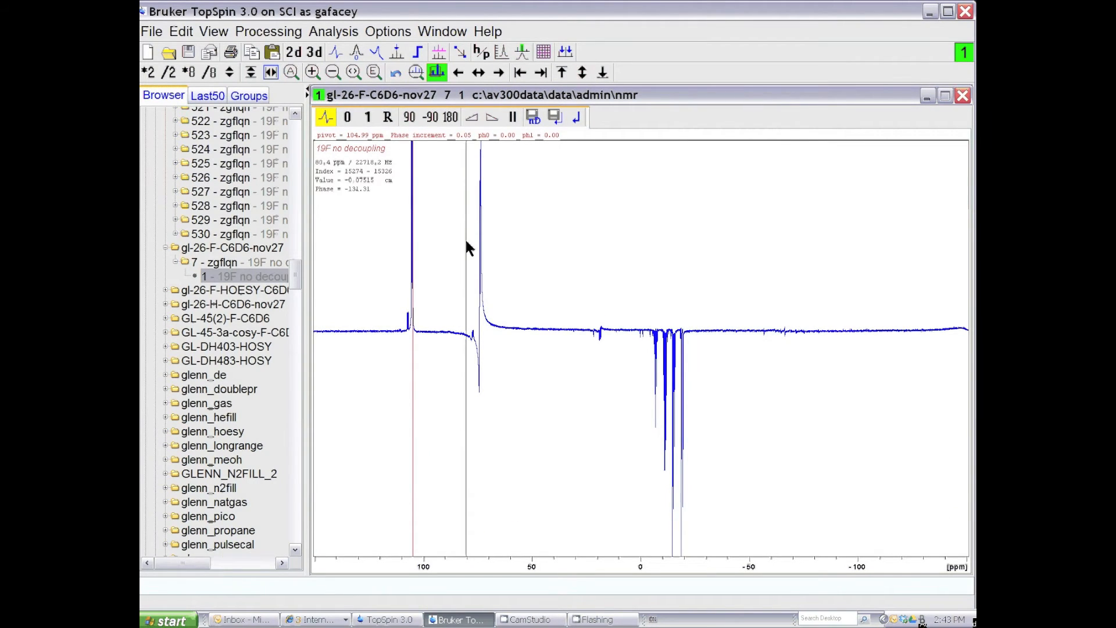
left_click(188, 72)
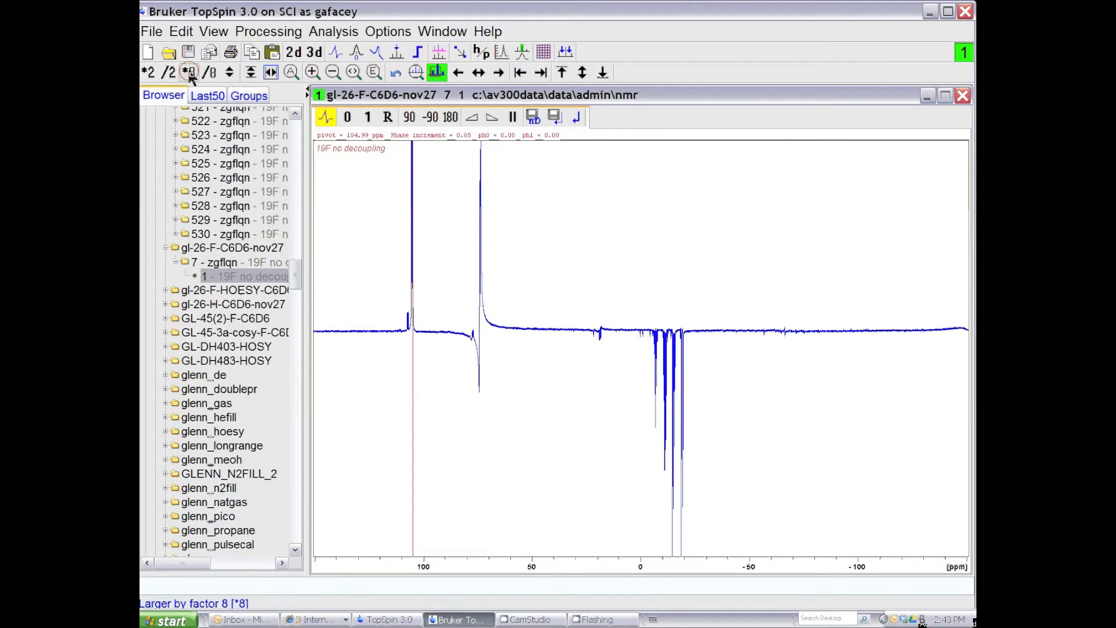
- Magnify the spectrum intensity further to reveal baseline noise and distortions
left_click(146, 72)
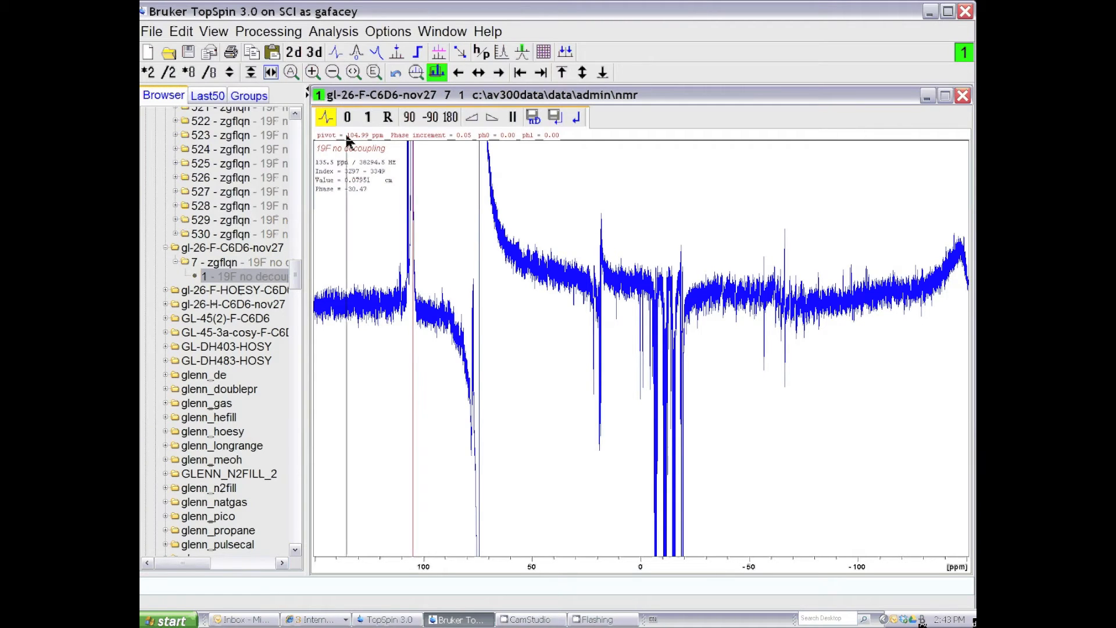
mouse_move(347, 117)
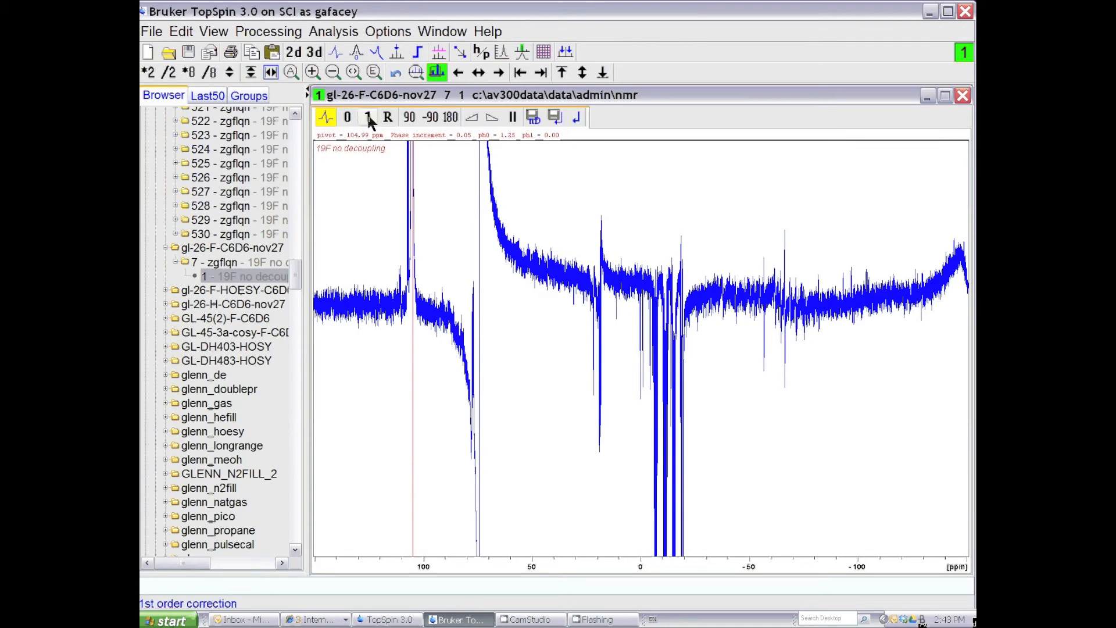
mouse_move(368, 117)
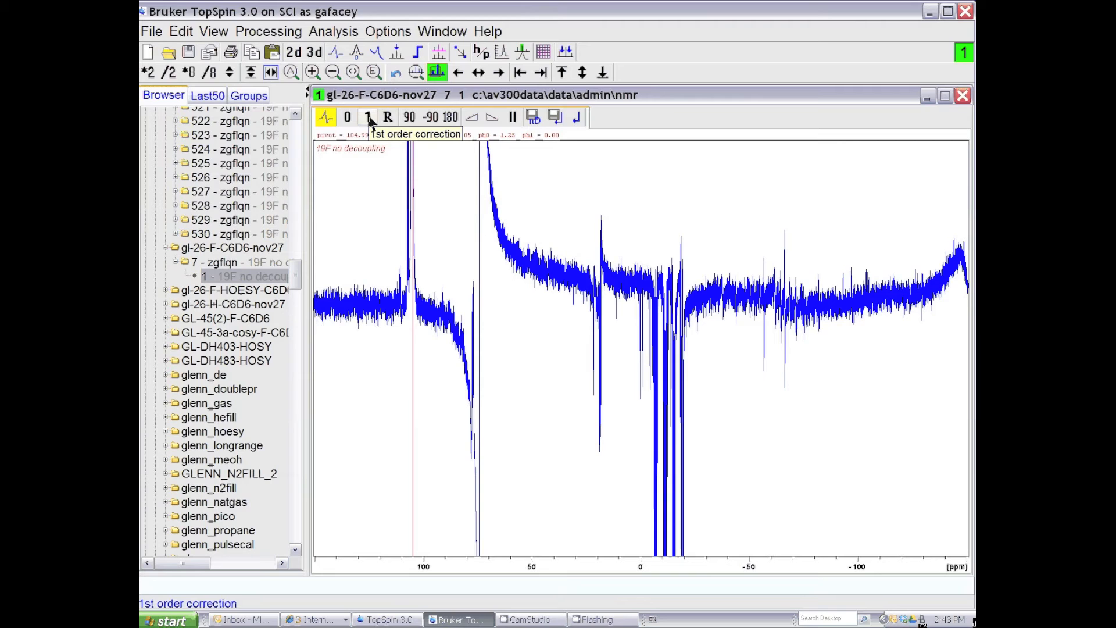
- Adjust first-order phase until all peaks are upright, then save and return
left_click(369, 117)
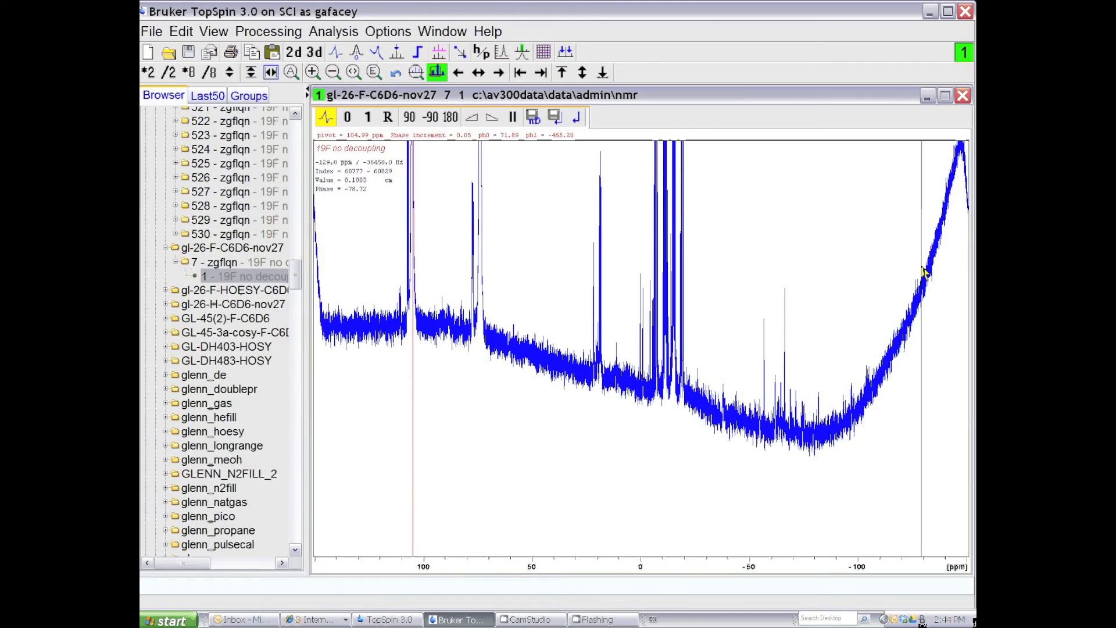
left_click(367, 117)
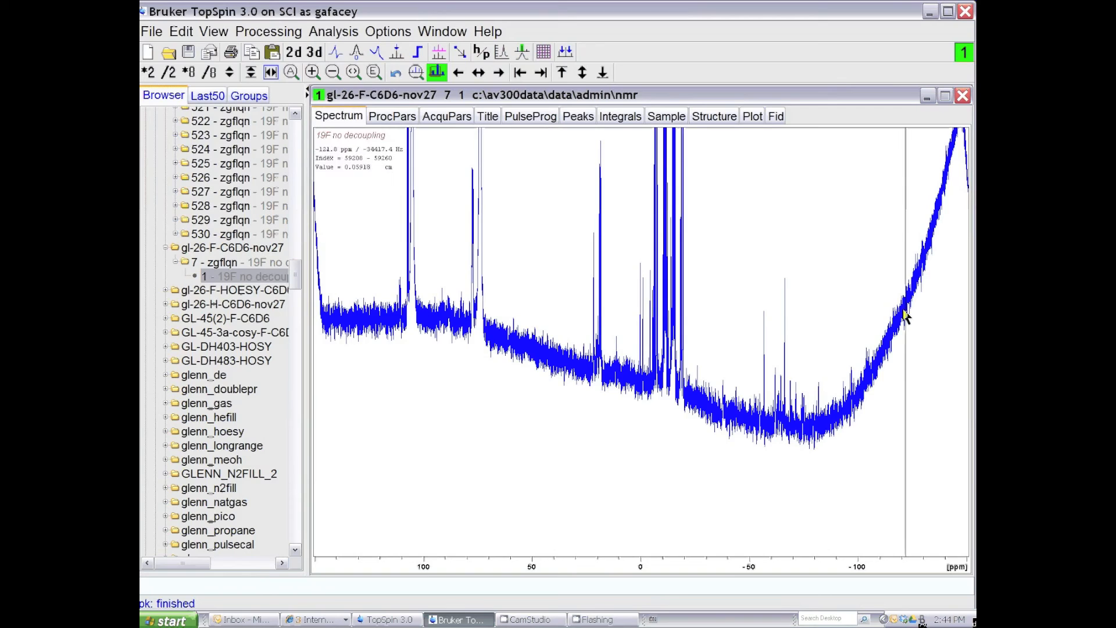
mouse_move(921, 286)
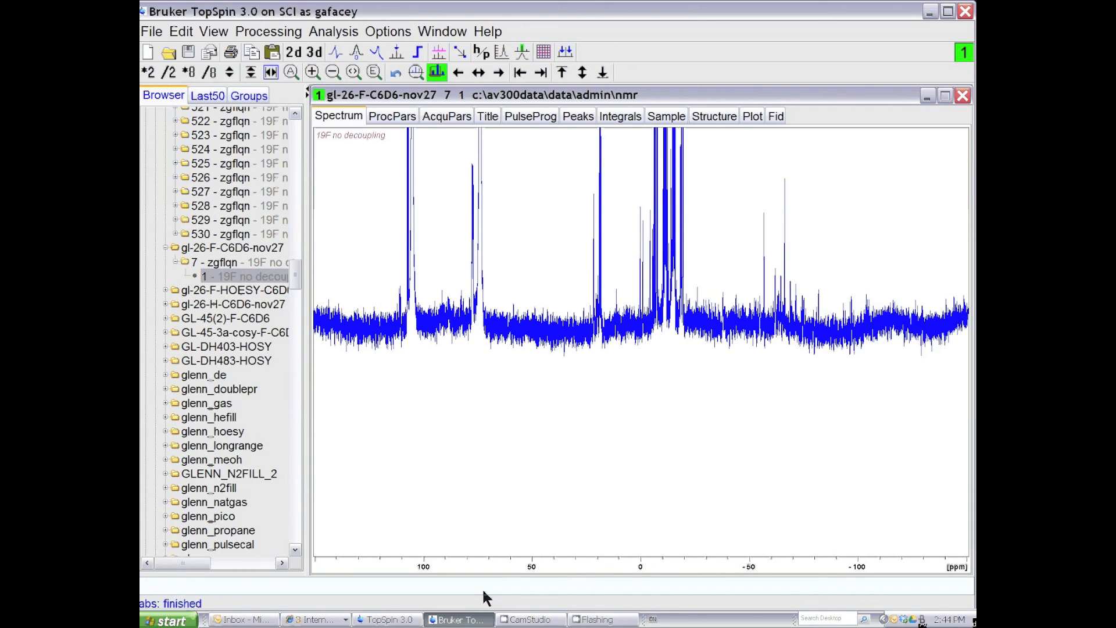
left_click(226, 72)
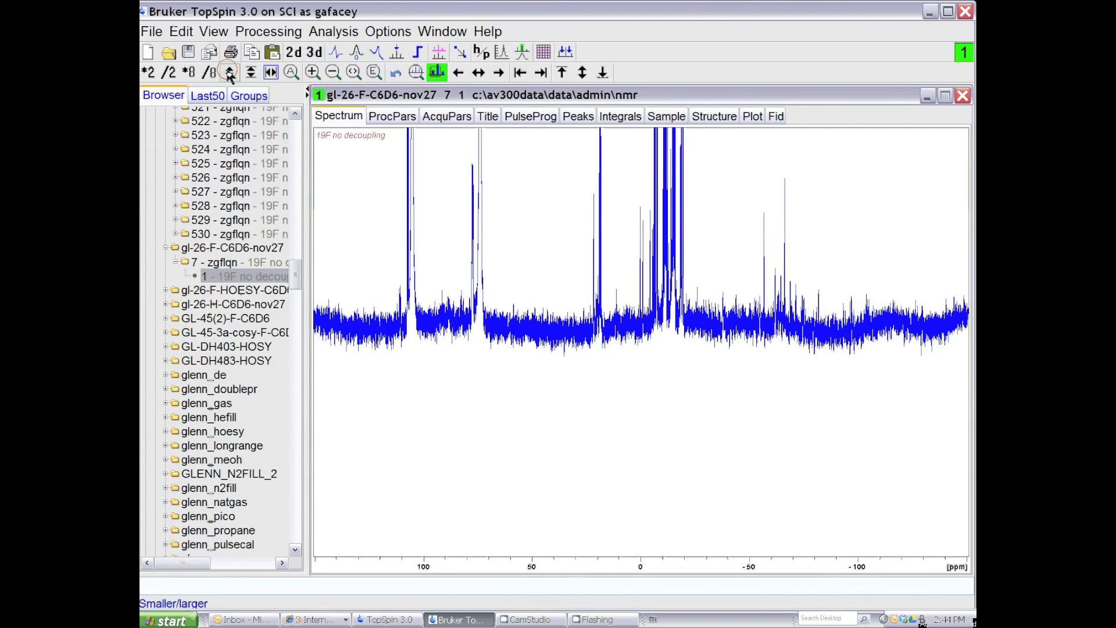